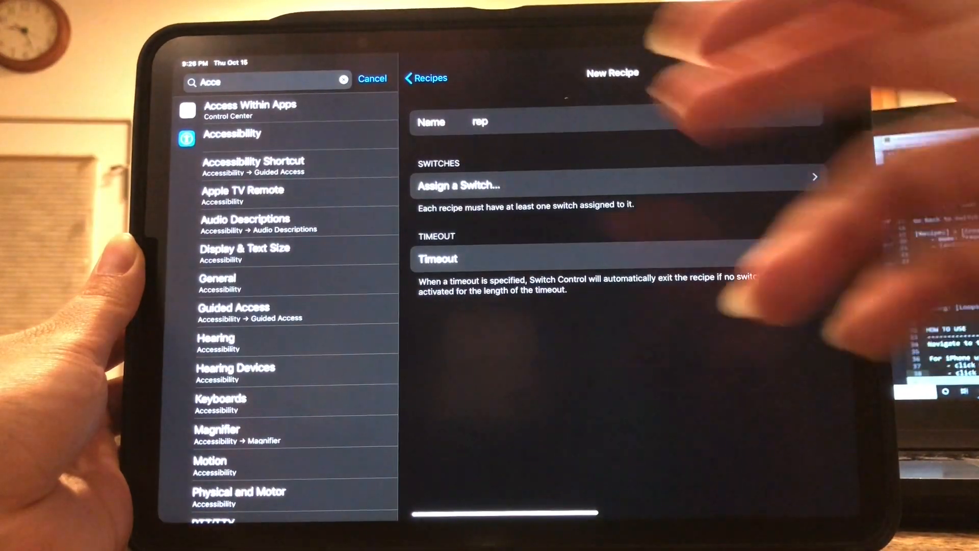
# - Cancel the unfinished New Recipe and go to Accessibility's Switch Control page
pyautogui.click(805, 252)
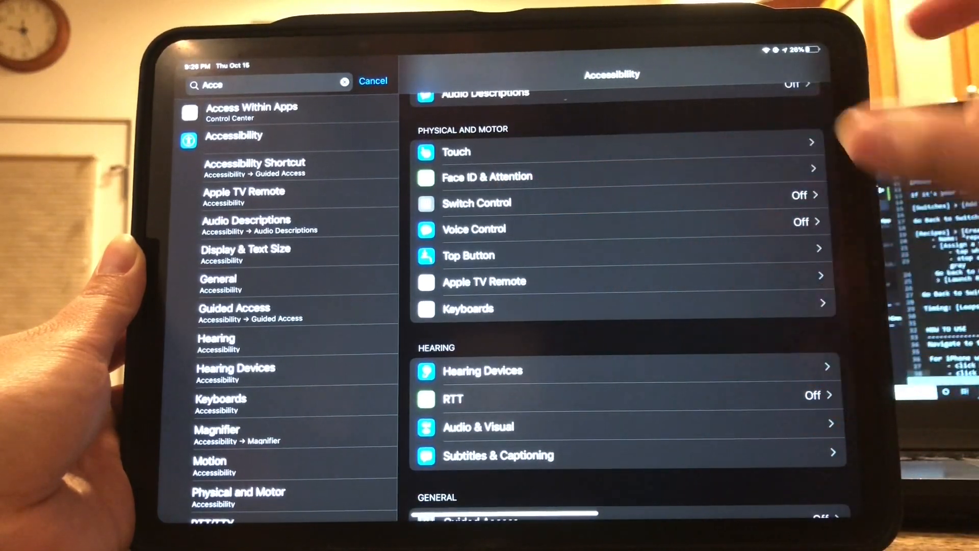
pyautogui.click(476, 202)
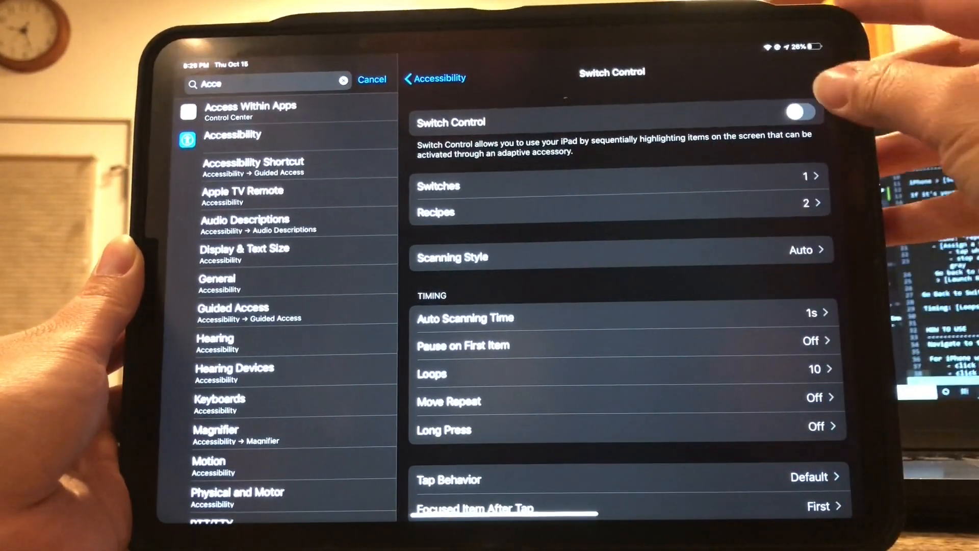
# - Toggle Switch Control on and back off
pyautogui.click(802, 113)
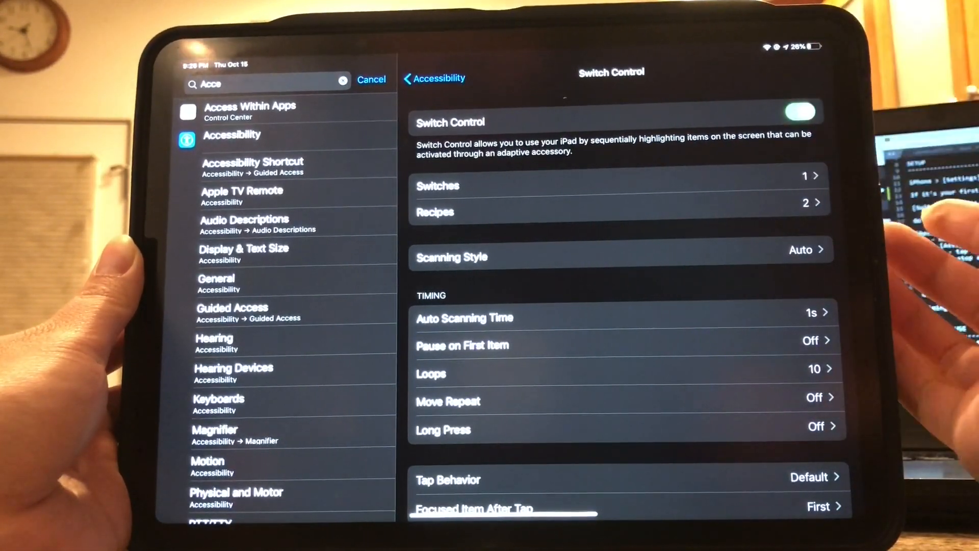
pyautogui.click(802, 111)
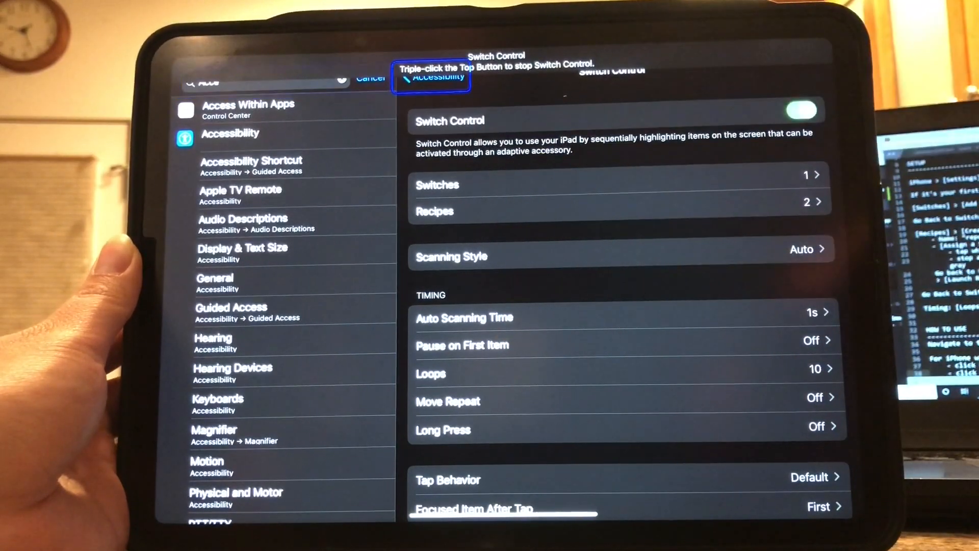
pyautogui.click(802, 113)
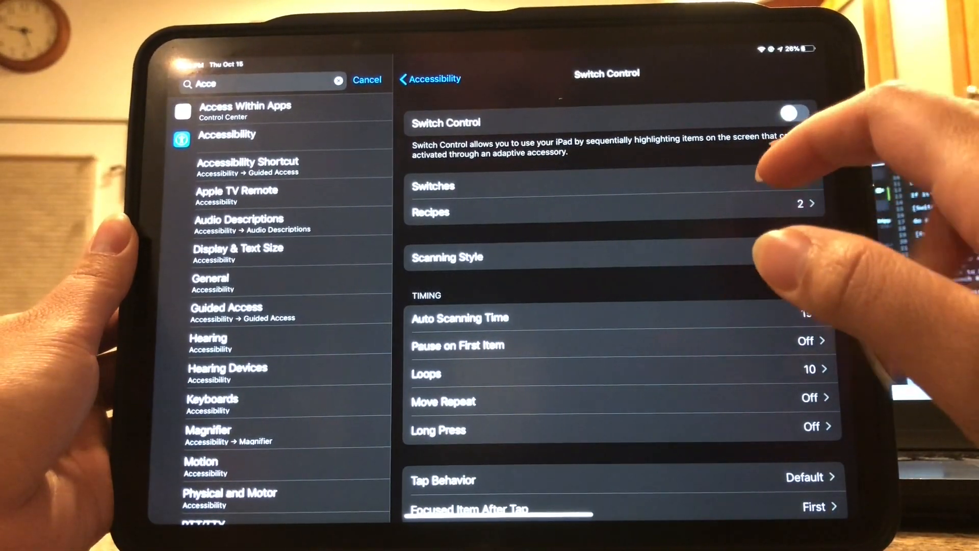
# - Add a Full Screen switch under Switches, assign it an action, and reach the Recipes list
pyautogui.click(613, 194)
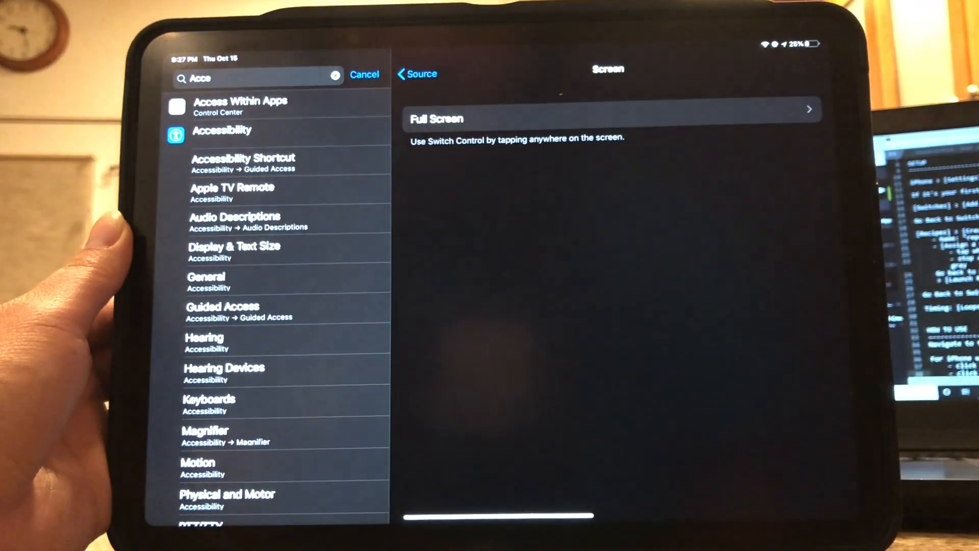
pyautogui.click(609, 111)
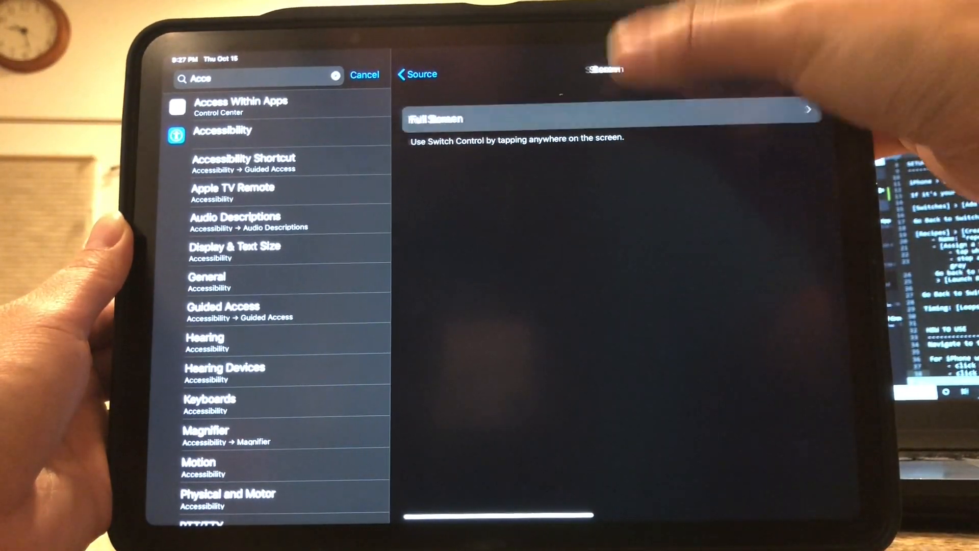
pyautogui.click(606, 118)
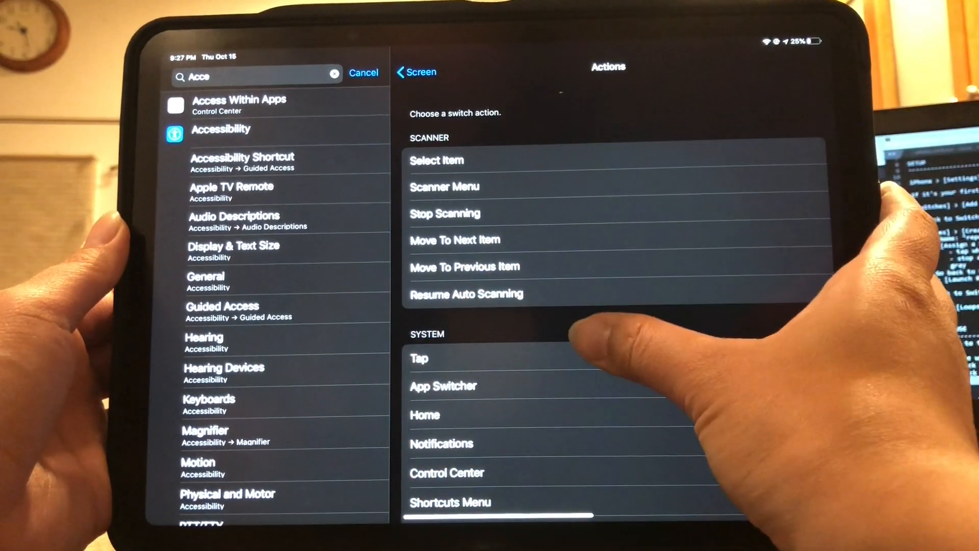
pyautogui.click(415, 72)
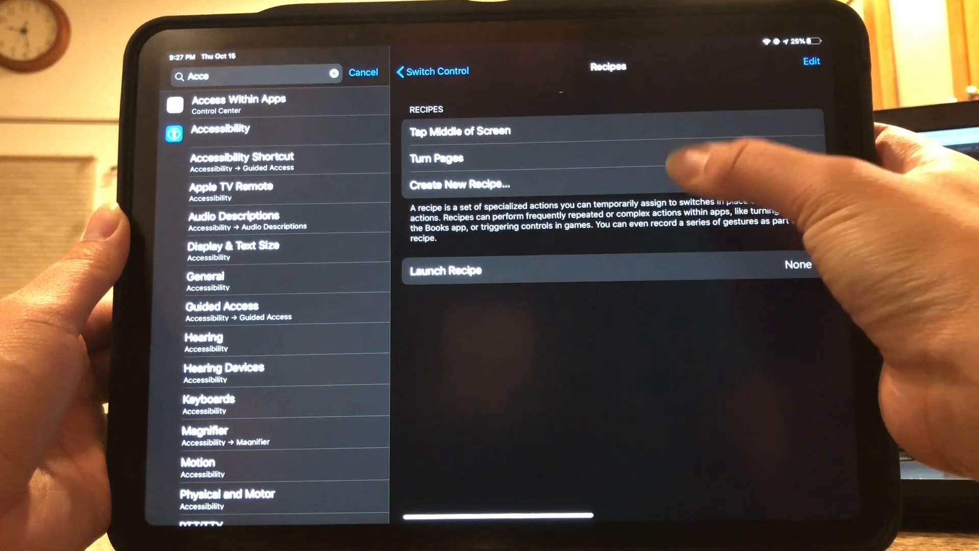
# - Create a recipe named 'repetitive tap' with the Full Screen switch set to Custom Gesture
pyautogui.click(458, 185)
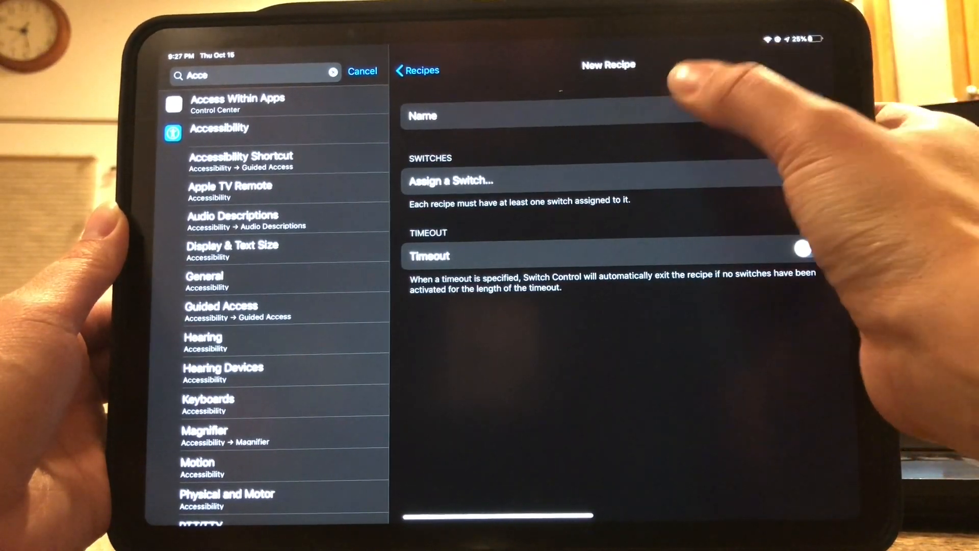
pyautogui.write('repetitive tap')
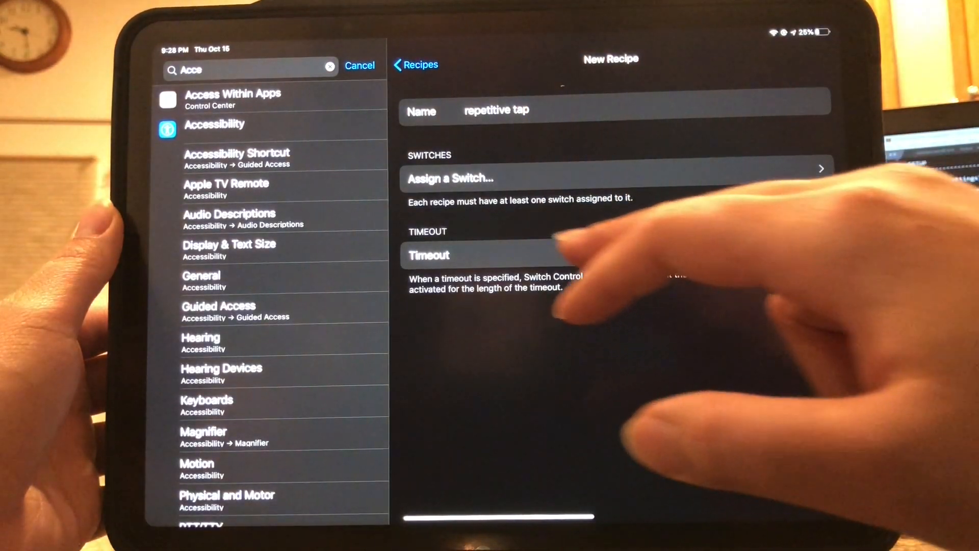
pyautogui.click(612, 177)
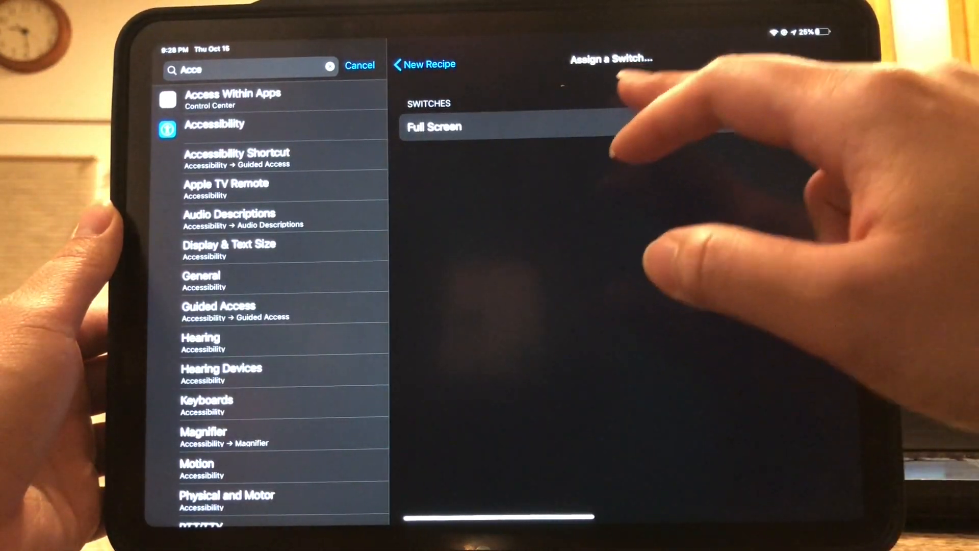
pyautogui.click(435, 127)
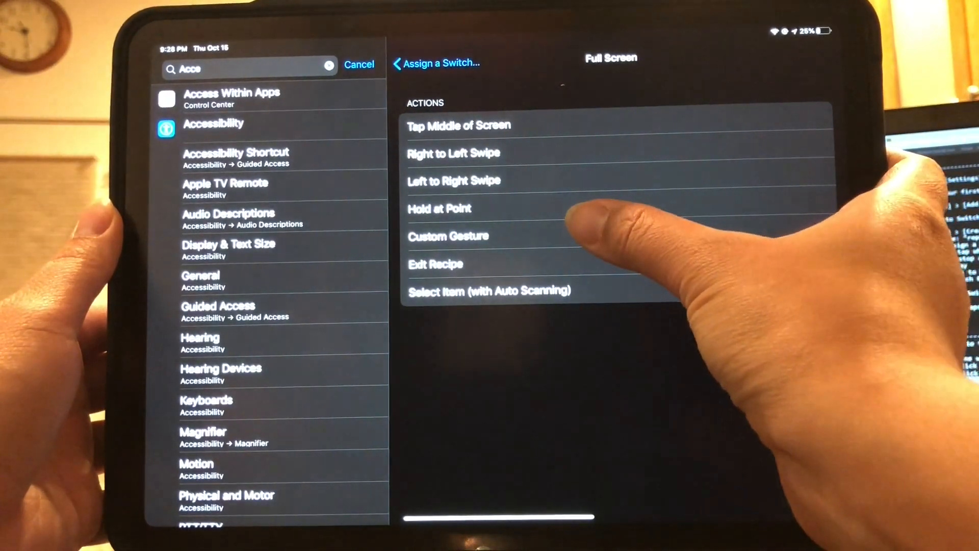
pyautogui.click(448, 236)
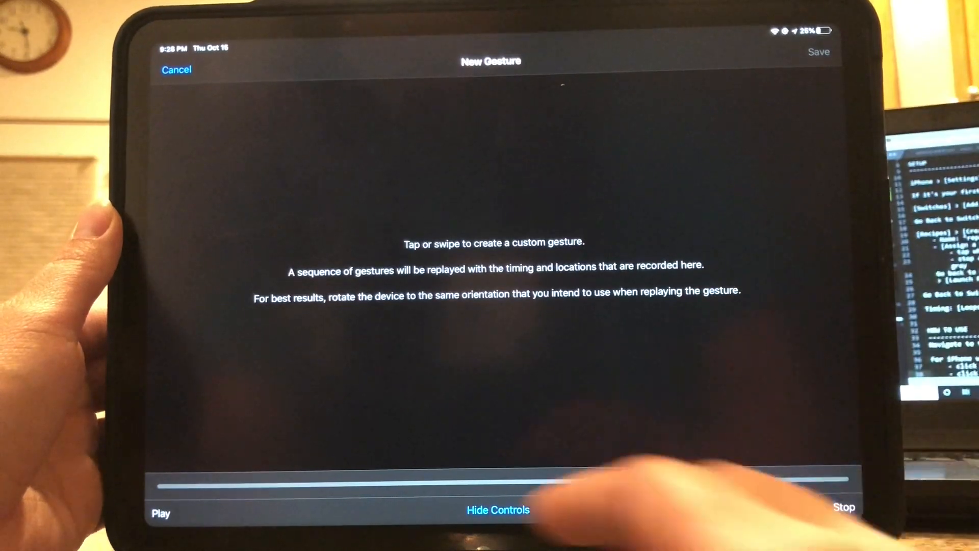
# - Record repeated taps in the New Gesture area and save them as the switch's gesture
pyautogui.click(843, 507)
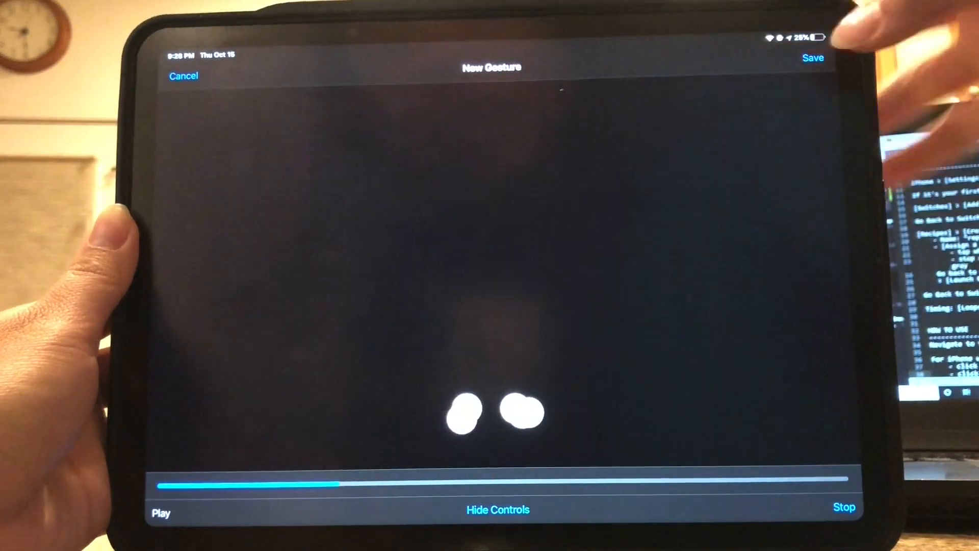
pyautogui.click(813, 57)
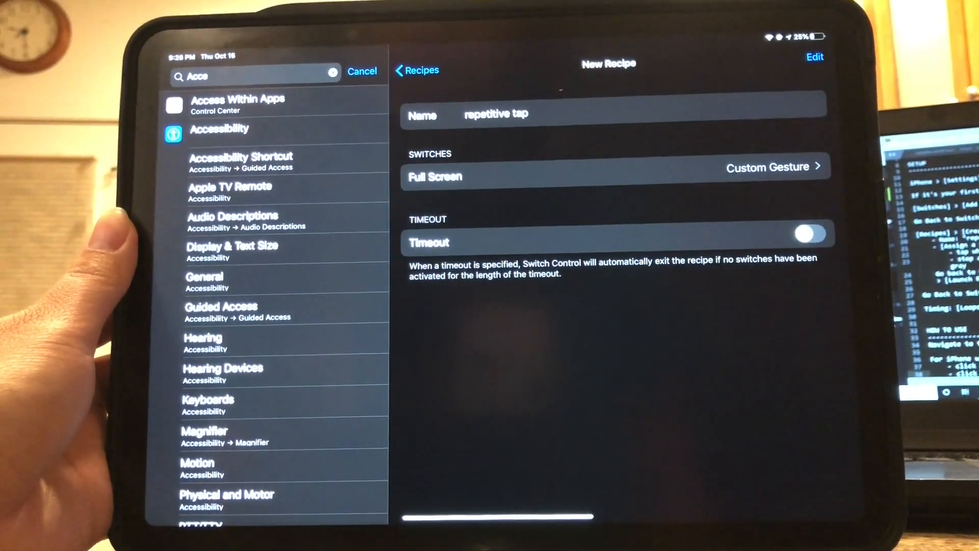
# - Set 'repetitive tap' as the Launch Recipe and return to the Switch Control page
pyautogui.click(416, 70)
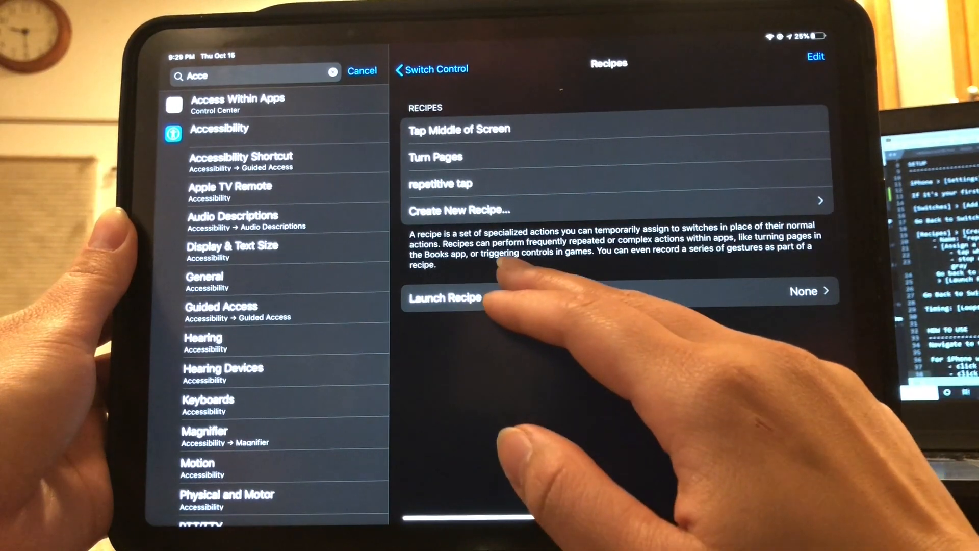
pyautogui.click(443, 297)
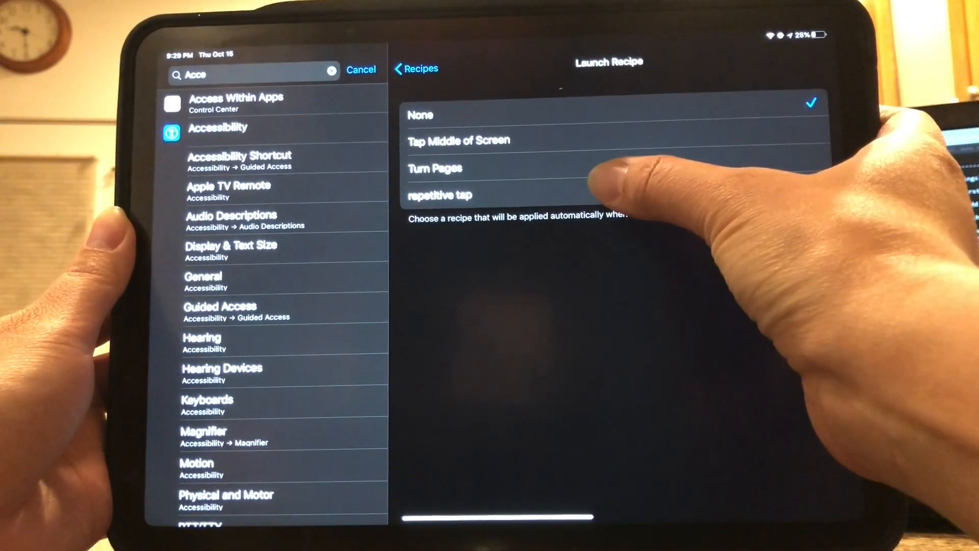
pyautogui.click(441, 195)
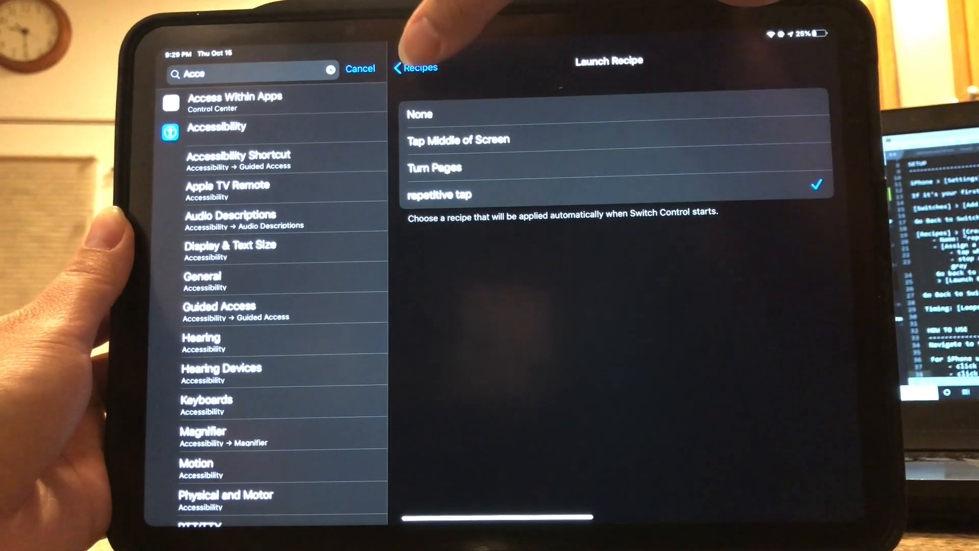
pyautogui.click(416, 68)
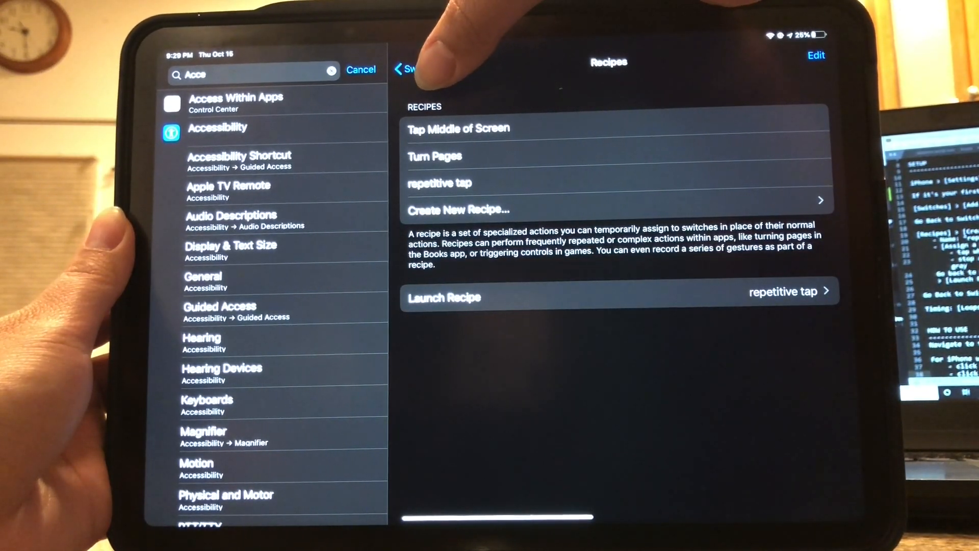
pyautogui.click(424, 67)
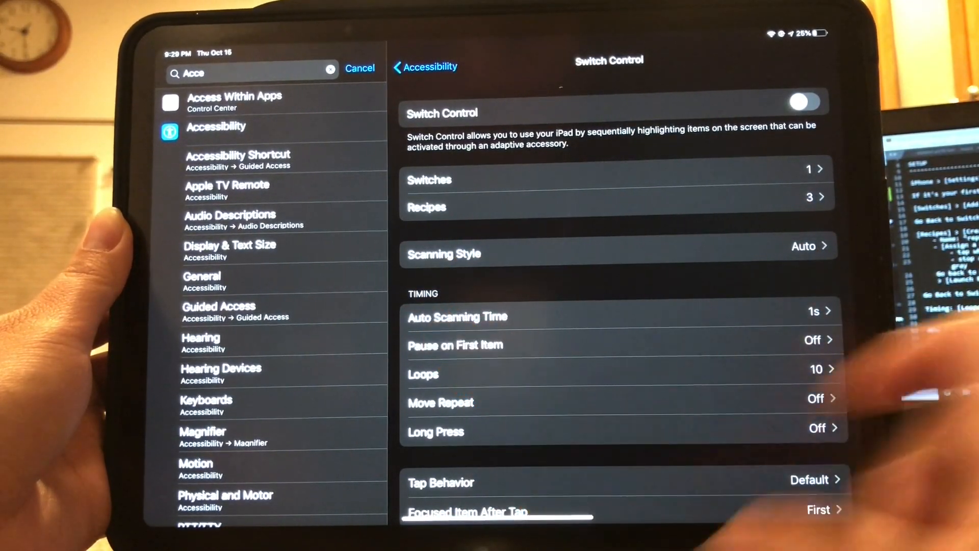
# - Set Loops under Timing to the highest value
pyautogui.click(618, 374)
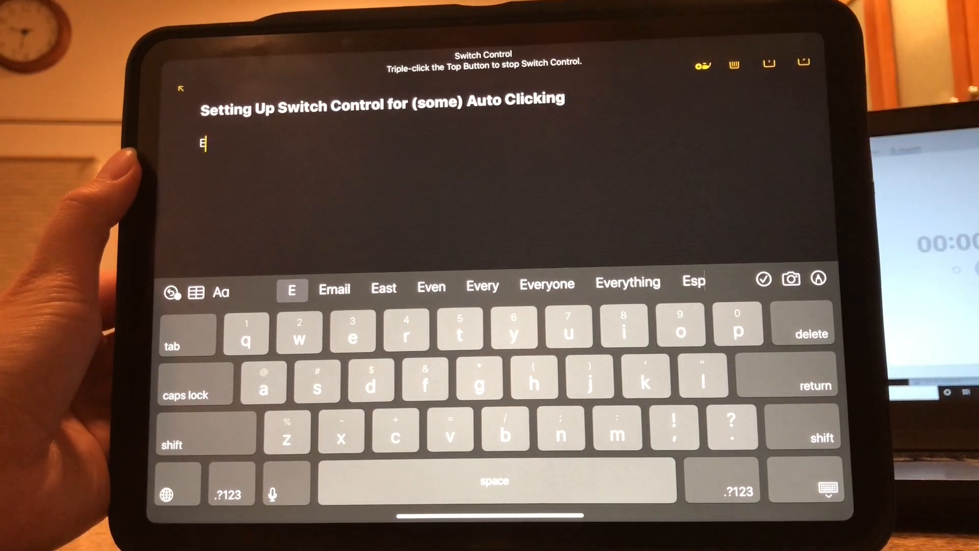
# - Type 'v' after 'E' under the note title while Switch Control scans the keyboard
pyautogui.write('v')
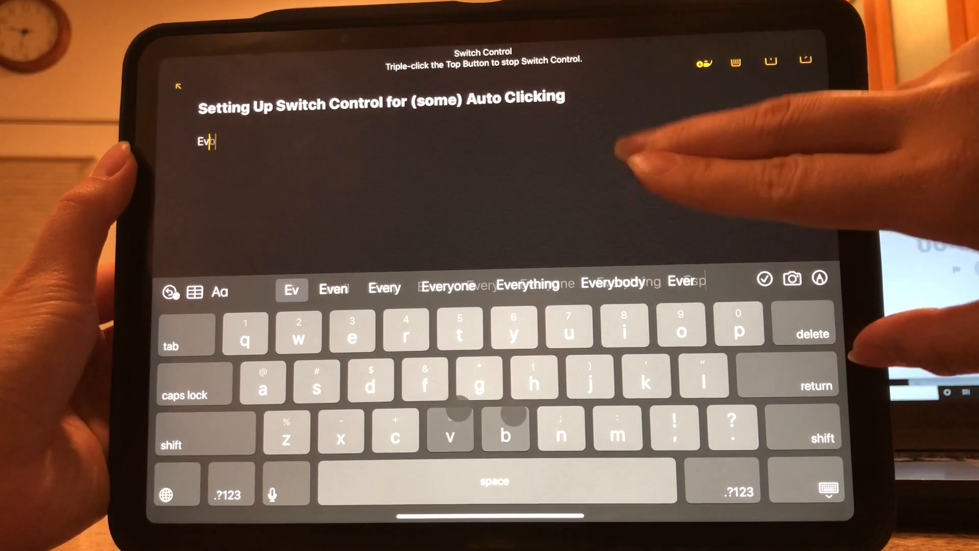